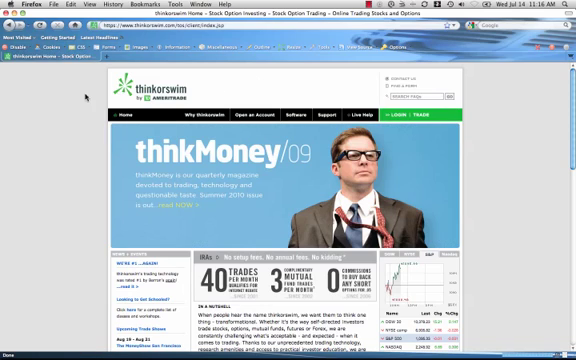
Scroll down the thinkorswim homepage in Firefox before switching to the window overview
scroll(down, 3)
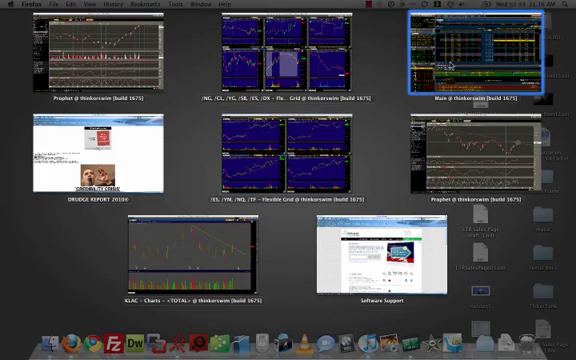
Select the main thinkorswim window thumbnail to bring it forward with its chart and quote table
click(480, 50)
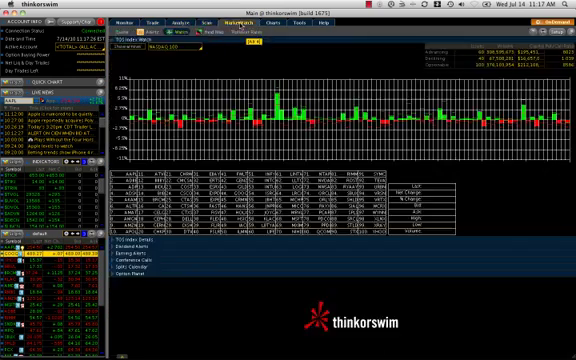
click(294, 24)
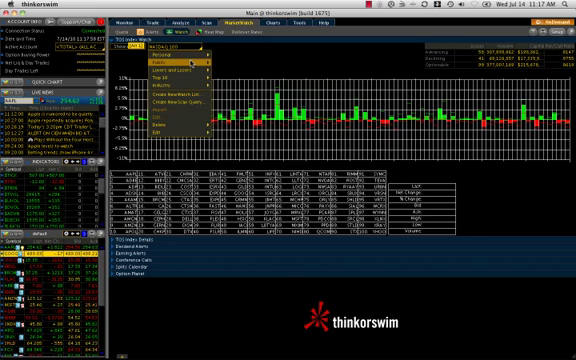
mouse_move(190, 56)
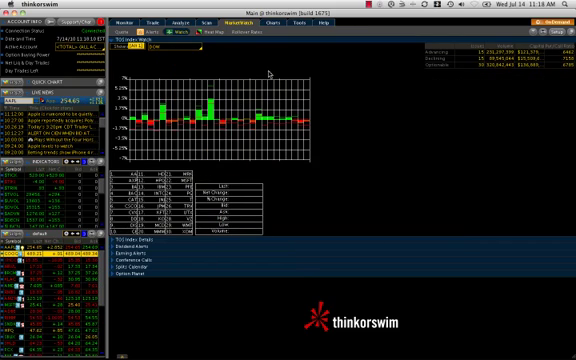
mouse_move(262, 70)
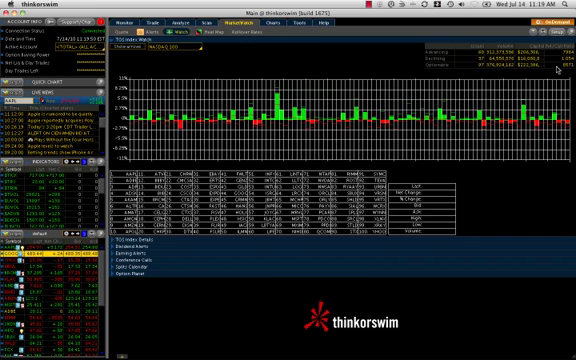
mouse_move(288, 120)
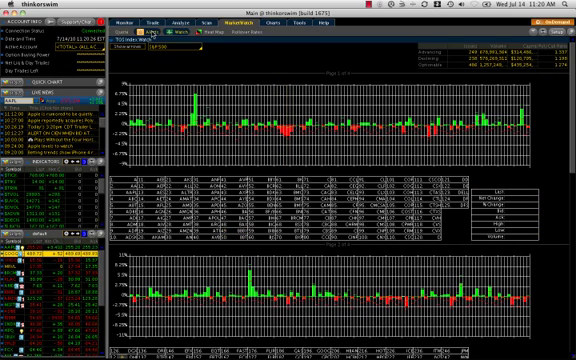
mouse_move(192, 128)
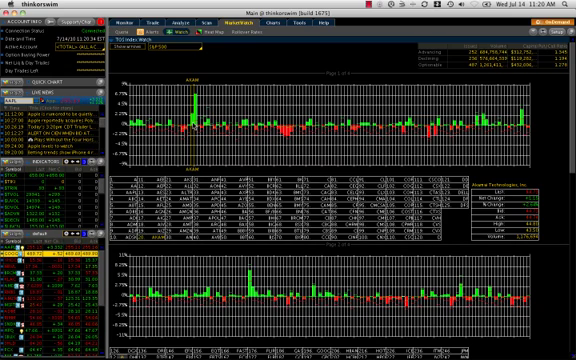
Switch to the Charts view to start drawing the rising trendline under the lows
click(294, 24)
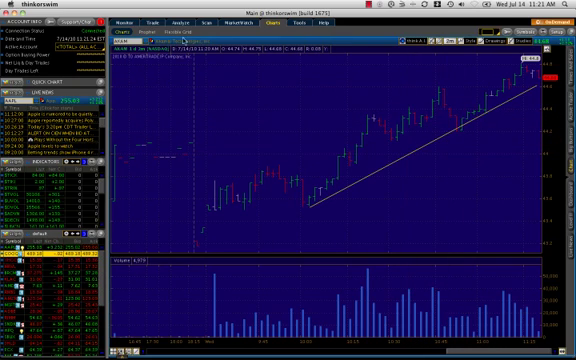
Go to MarketWatch Alerts to show the alert entry panel and existing alert list
click(232, 24)
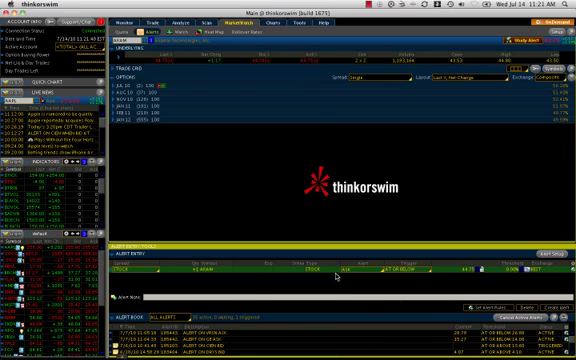
mouse_move(428, 278)
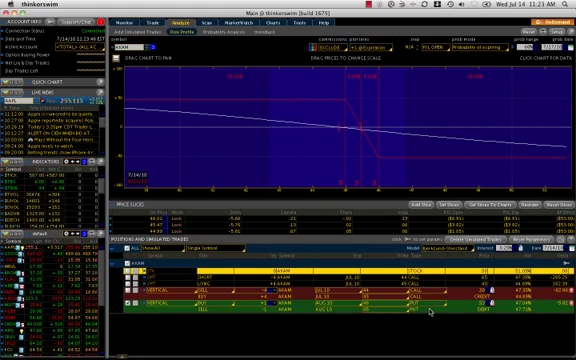
mouse_move(396, 188)
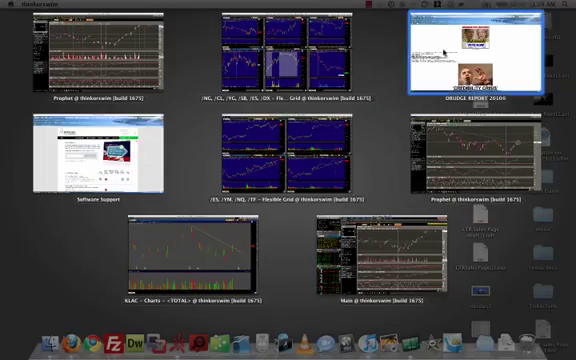
Choose the Firefox Software Support window in Mission Control to bring it to the front
click(284, 56)
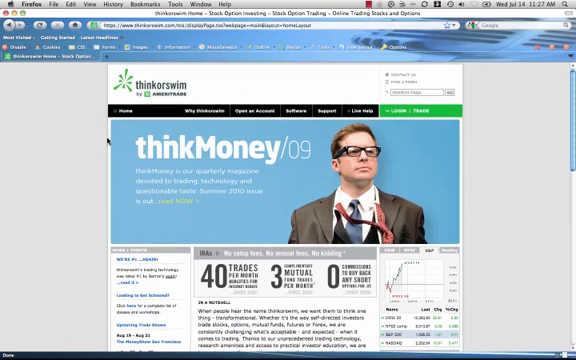
mouse_move(324, 112)
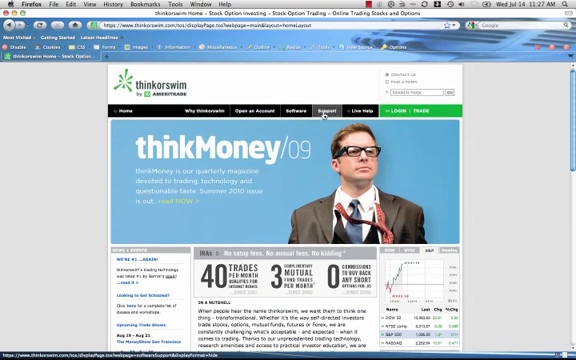